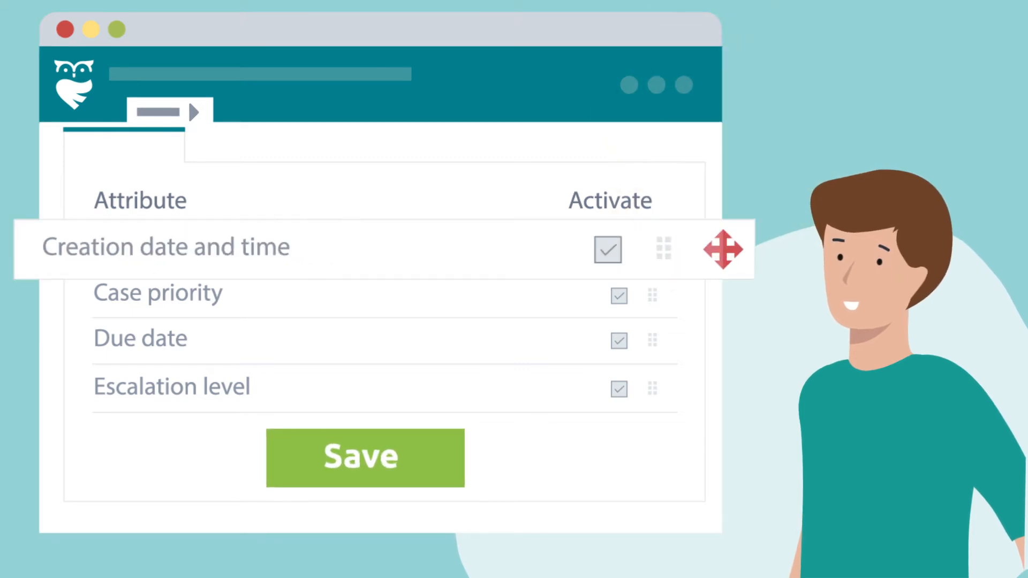
Drag 'Creation date and time' lower in the queuing-rule attribute priority order
{"action": "left_click_drag", "start_coordinate": [721, 249], "coordinate": [721, 339]}
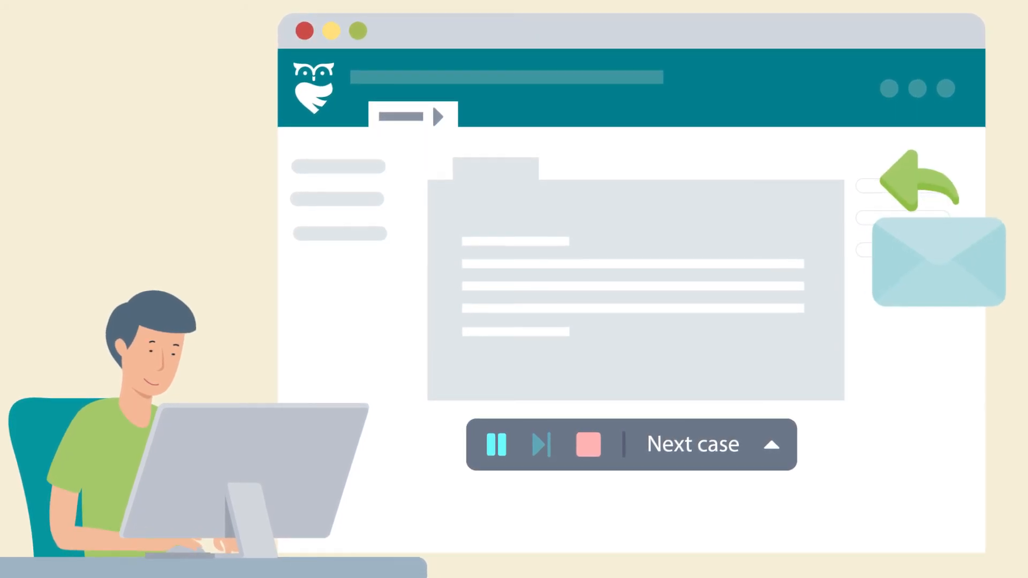
Skip to the next automatically assigned case from the case toolbar
{"action": "left_click", "coordinate": [539, 446]}
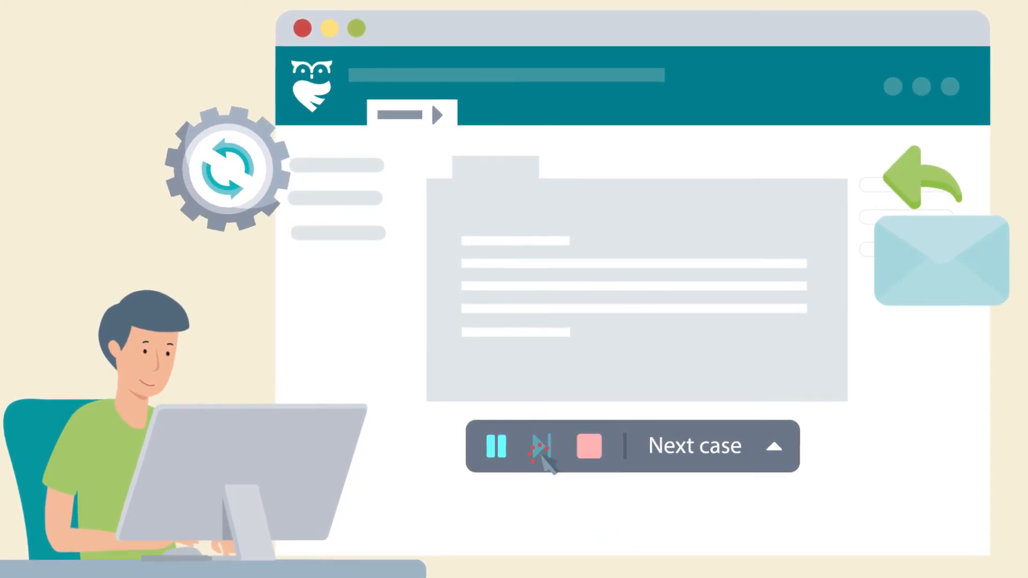